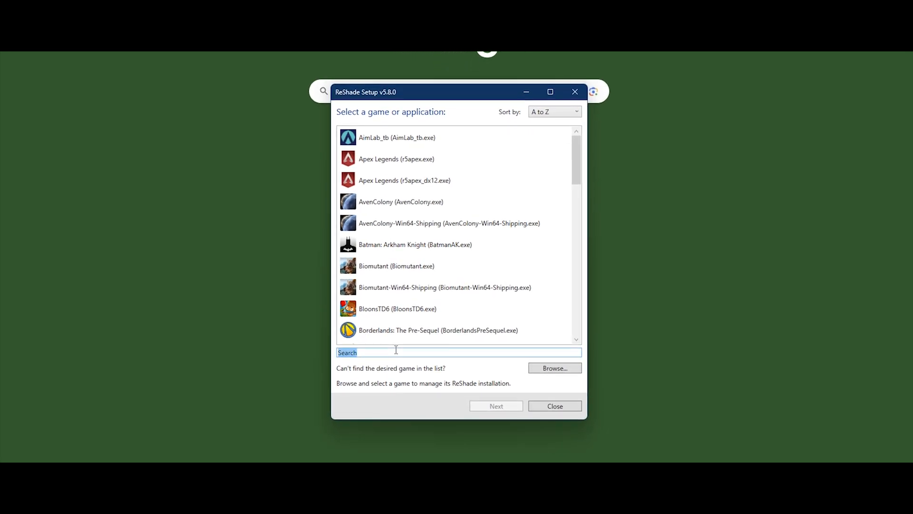
# Step: Target GTA5.exe as the game, keep DirectX 10/11/12, and skip the preset file
pyautogui.write('gta')
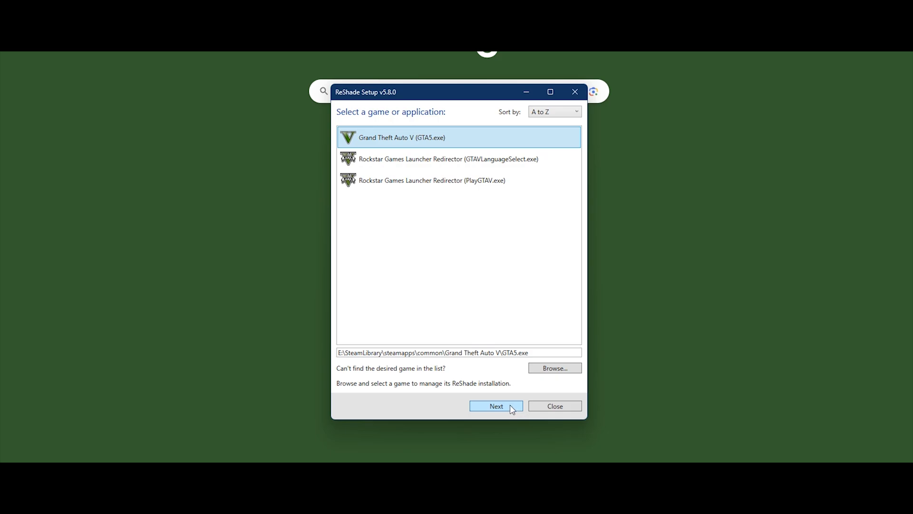
pyautogui.click(495, 407)
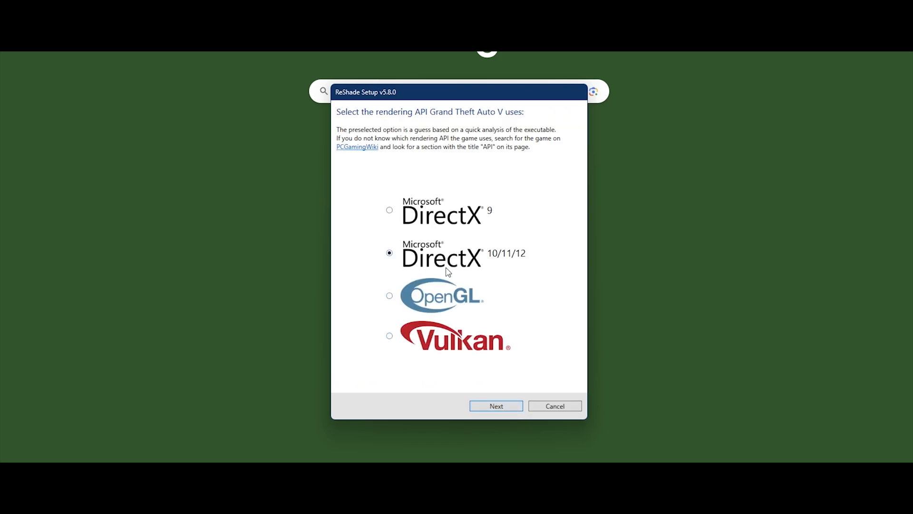
pyautogui.moveTo(492, 394)
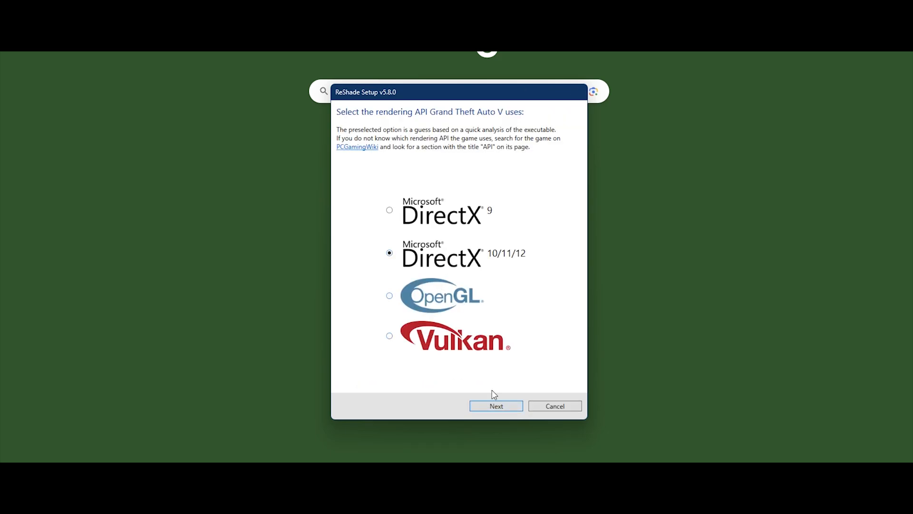
pyautogui.click(496, 406)
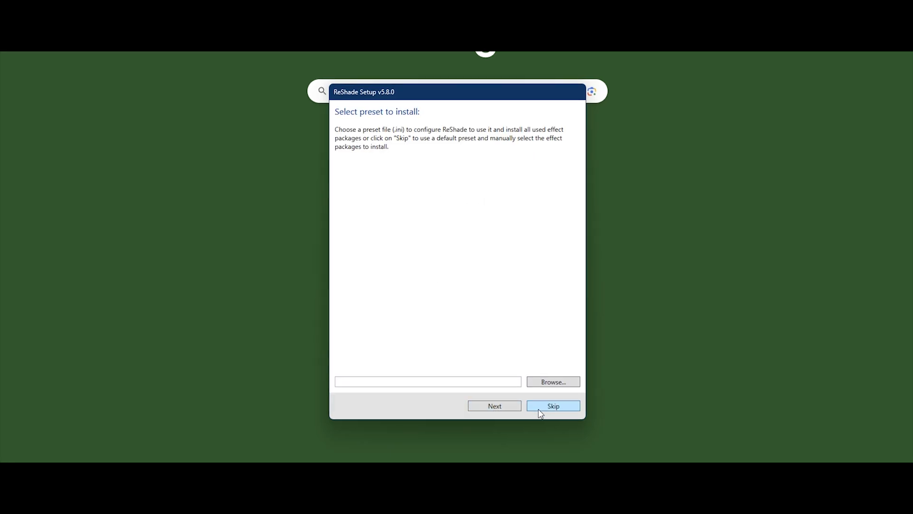
pyautogui.click(551, 405)
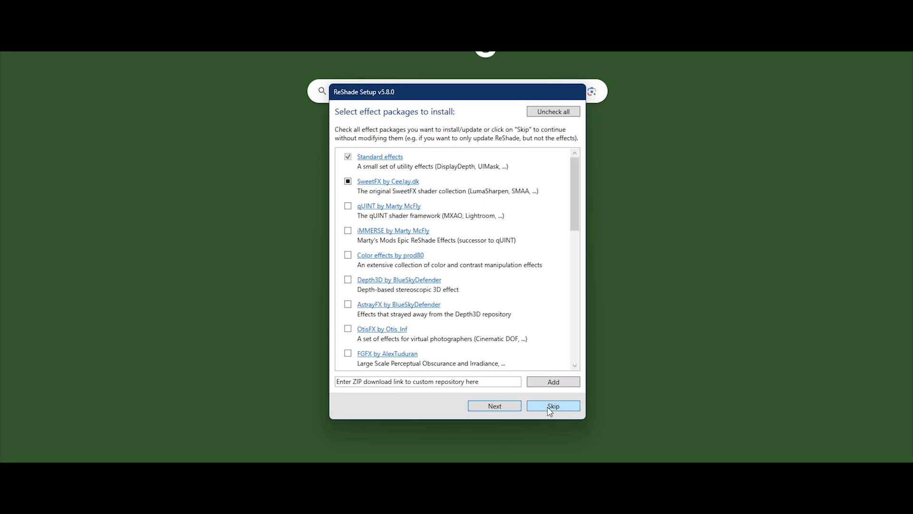
pyautogui.moveTo(535, 175)
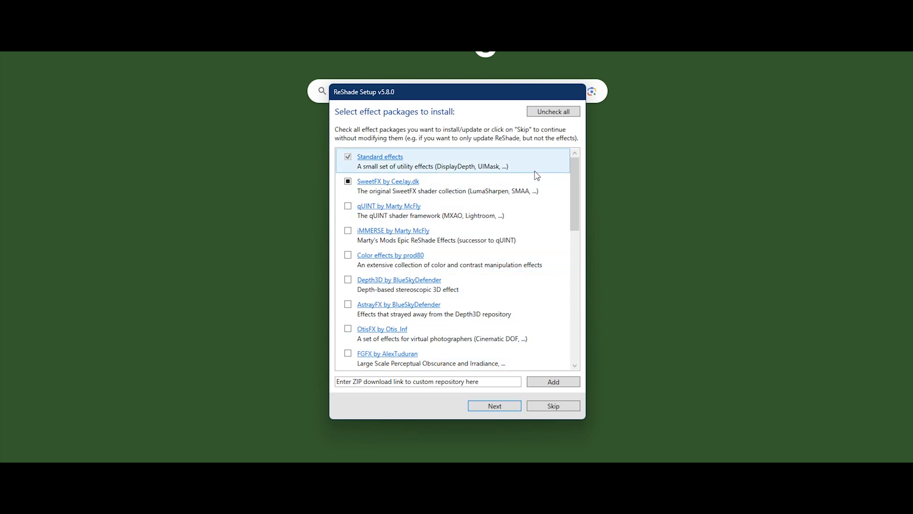
# Step: Install ReShade with every effect package checked and finish the setup
pyautogui.click(552, 111)
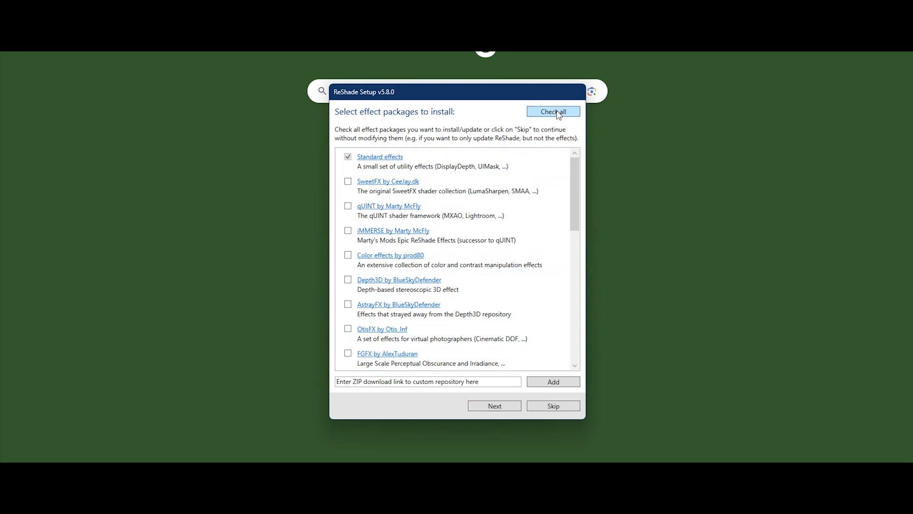
pyautogui.click(551, 111)
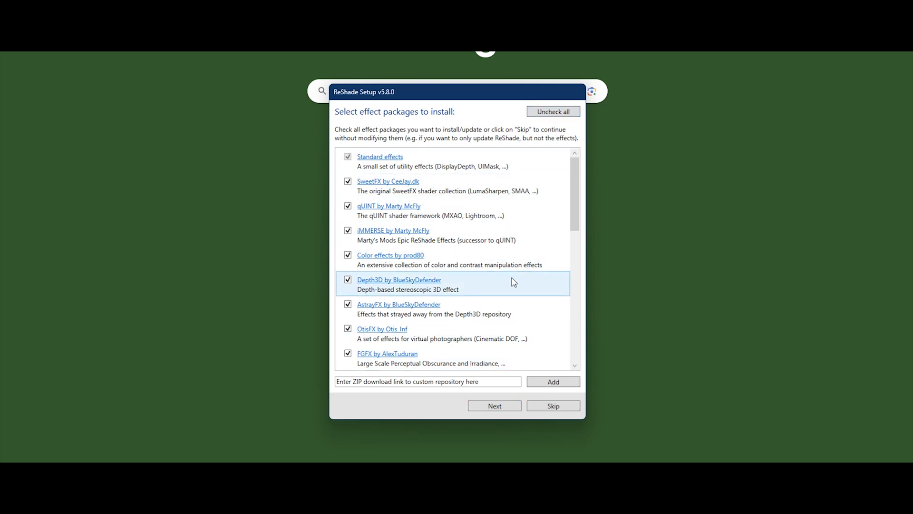
pyautogui.click(493, 405)
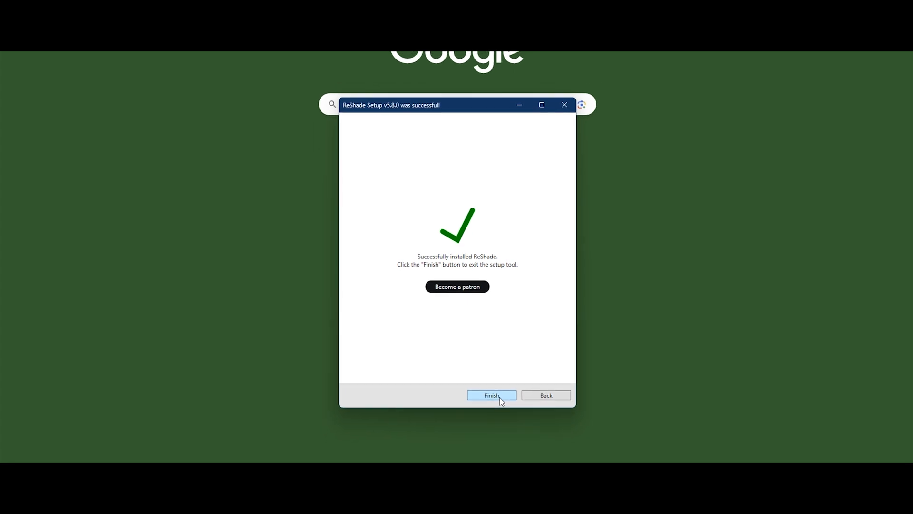
pyautogui.click(491, 395)
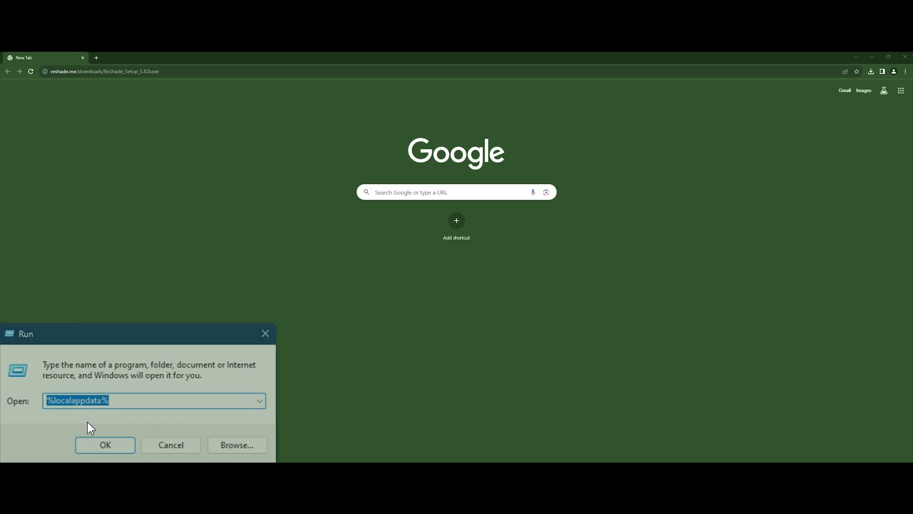
# Step: Copy dxgi.dll, ReShade.ini, ReShade.log, ReShadePreset.ini and reshade-shaders into FiveM's plugins folder
pyautogui.click(104, 444)
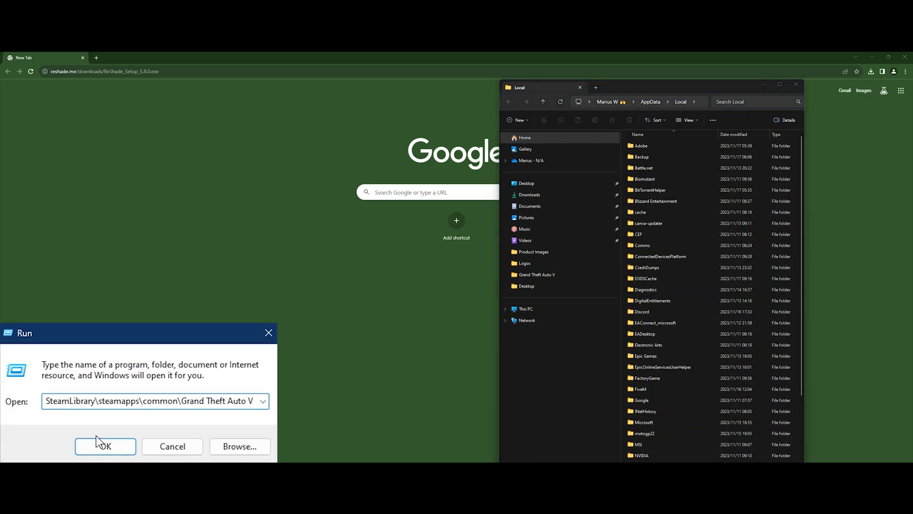
pyautogui.click(104, 446)
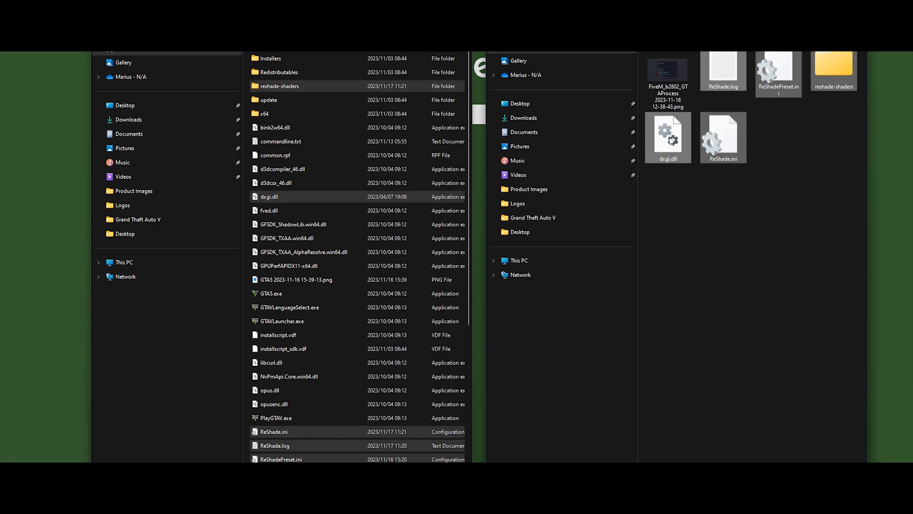
pyautogui.click(10, 505)
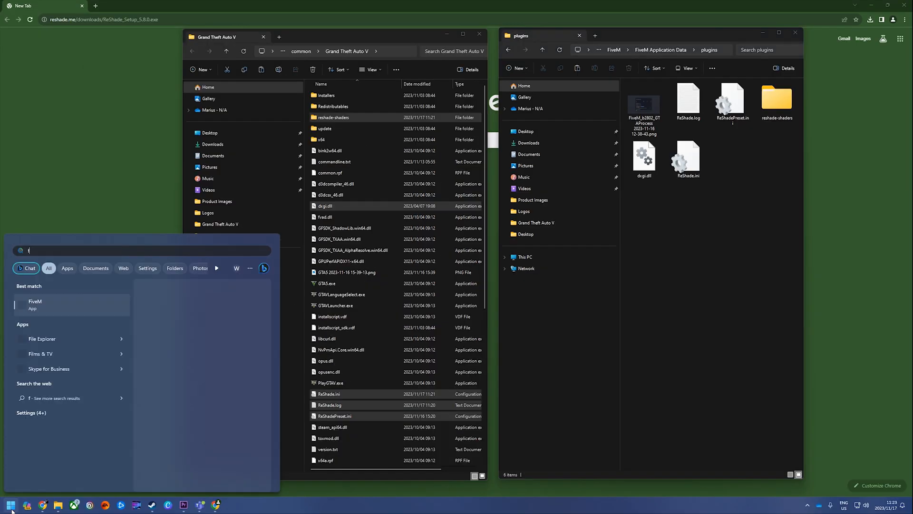
# Step: Launch FiveM from Start search so the ReShade banner confirms installation
pyautogui.write('iveM')
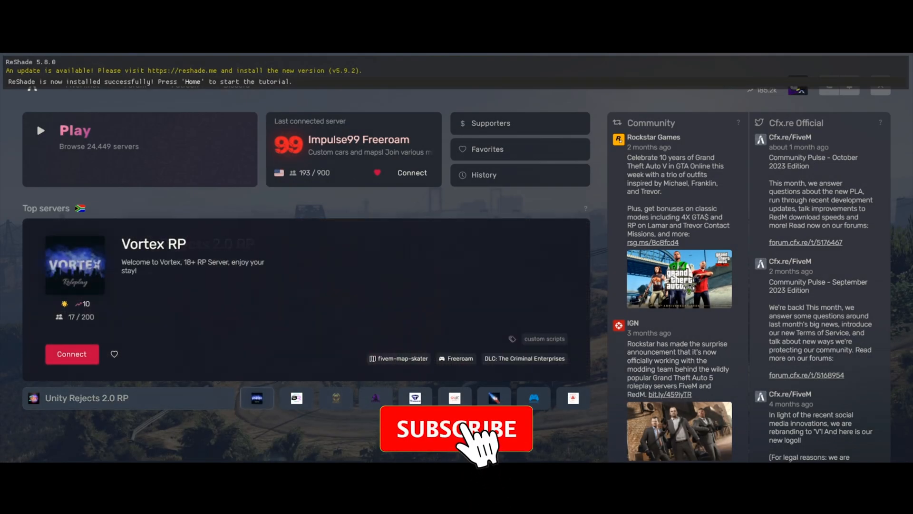
pyautogui.click(456, 429)
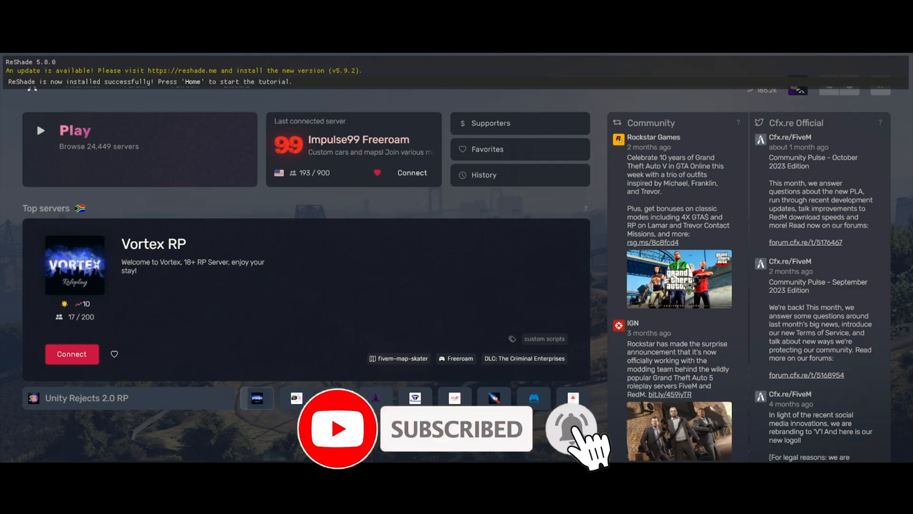